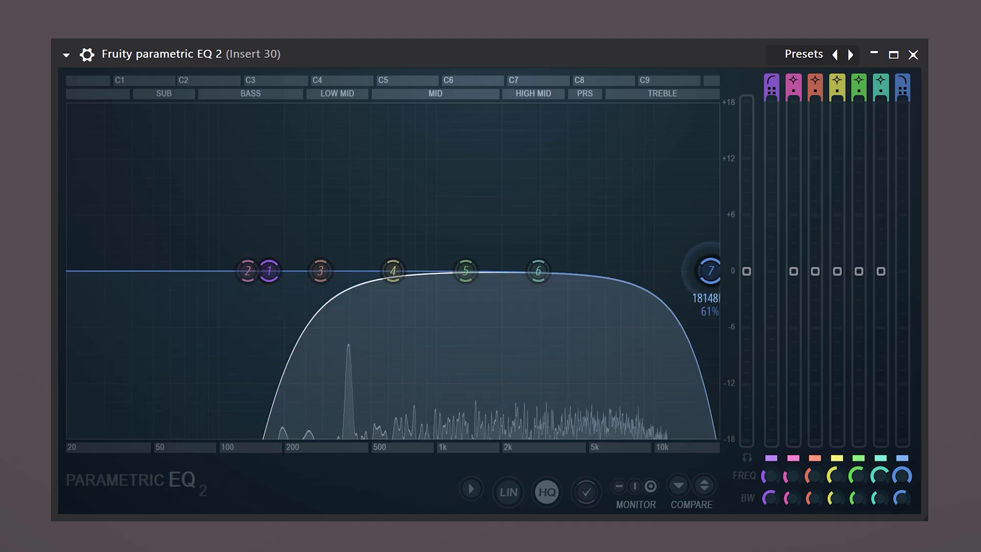
- Lower the EQ's top band to trim highs and sweep a sharp mid boost
left_click_drag(707, 271, 647, 271)
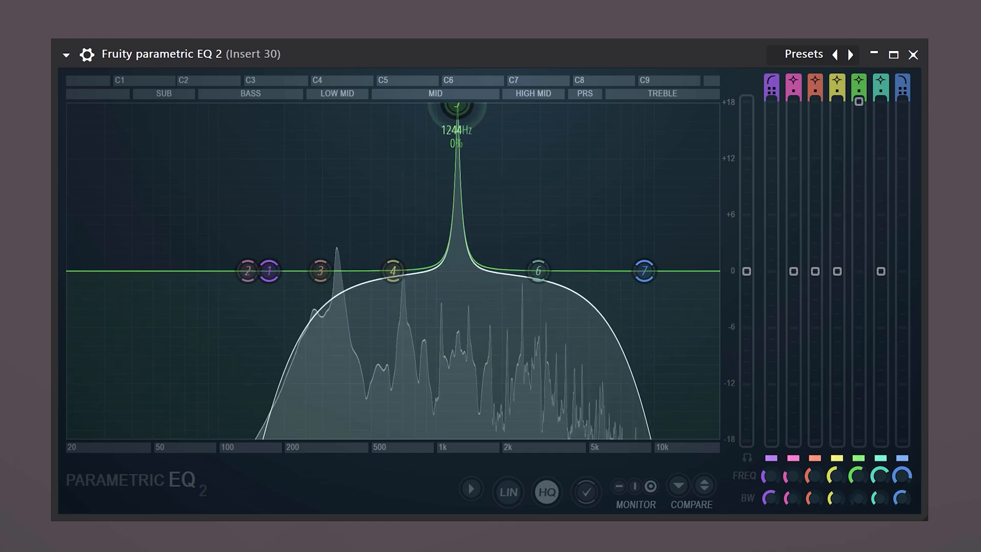
left_click_drag(456, 113, 409, 113)
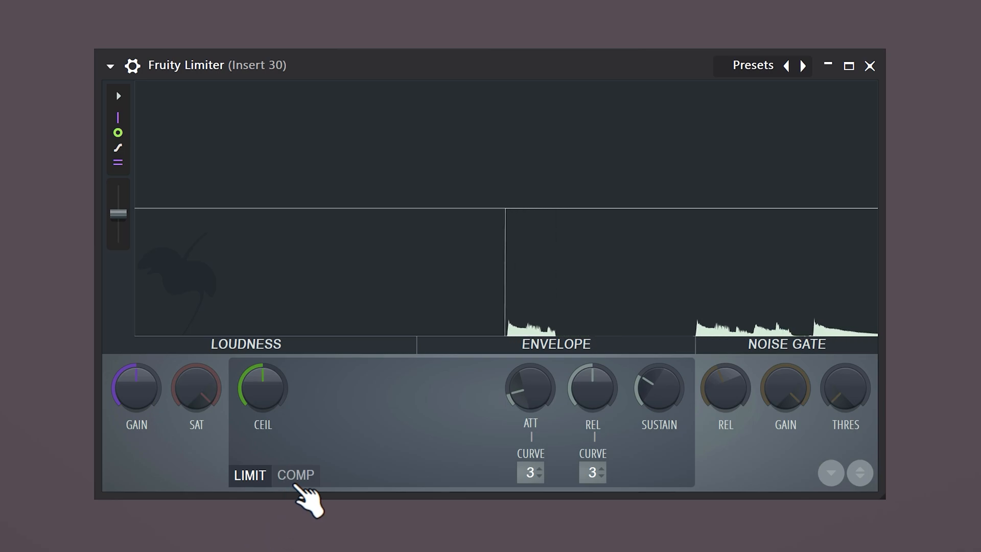
- Switch Fruity Limiter to its COMP compression mode
left_click(296, 475)
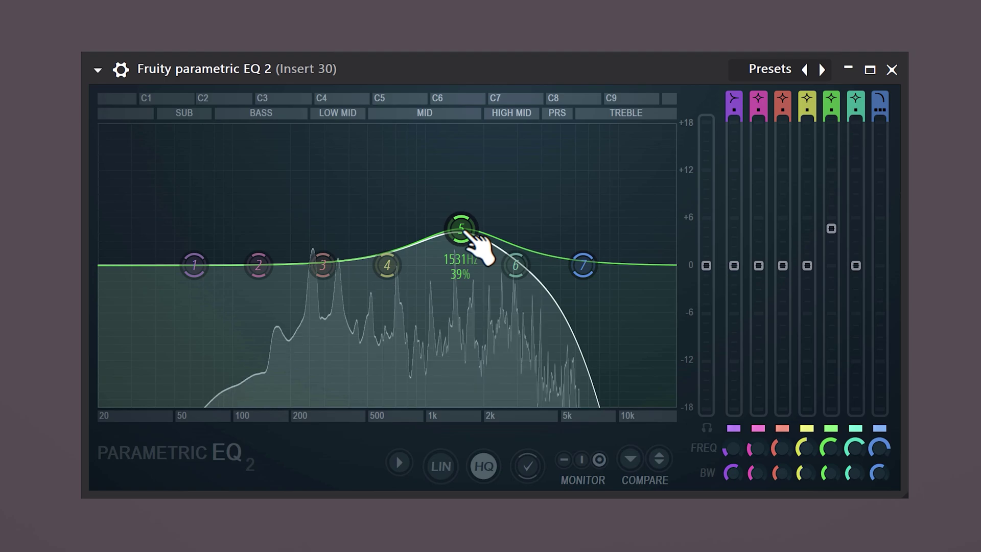
- Drag EQ band 5 to boost the melody's mids around 1.5 kHz
left_click_drag(462, 227, 466, 200)
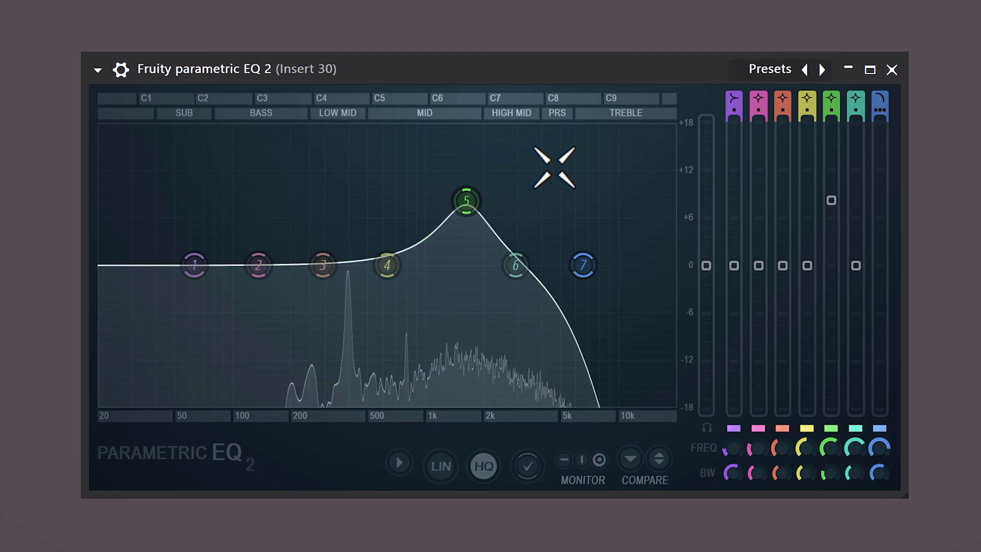
left_click_drag(466, 200, 466, 226)
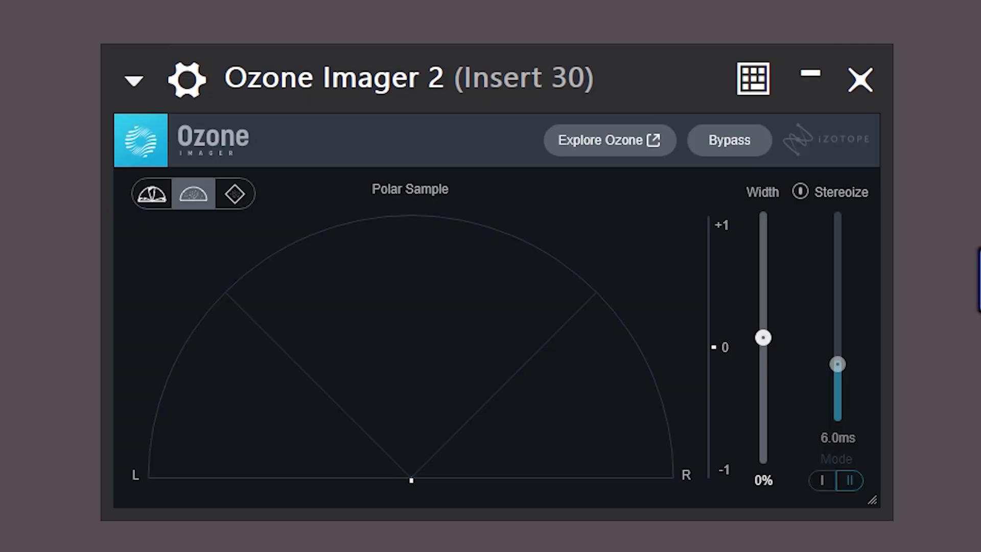
- Set Ozone Imager 2 Stereoize to about 7.8 ms and width near 81%
left_click_drag(837, 363, 837, 356)
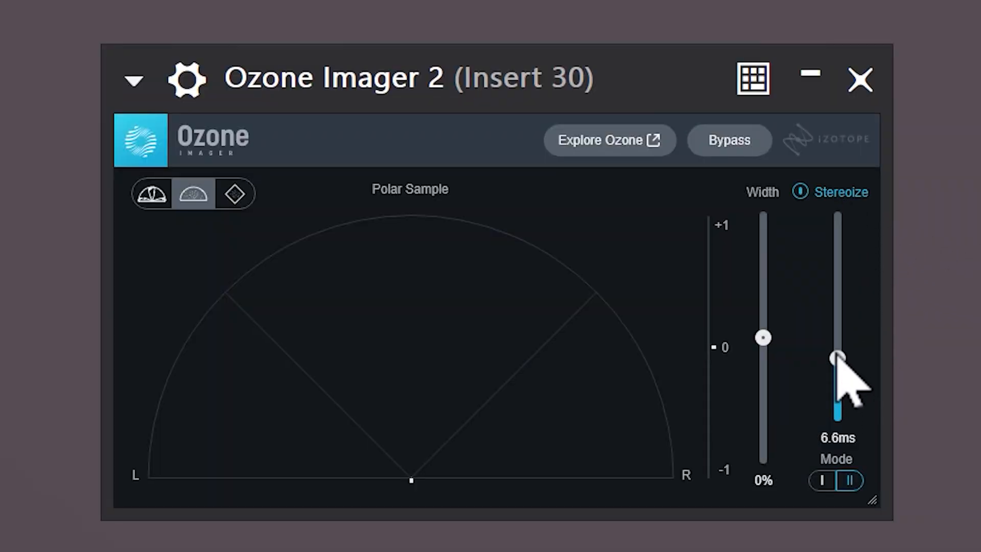
left_click_drag(763, 337, 763, 237)
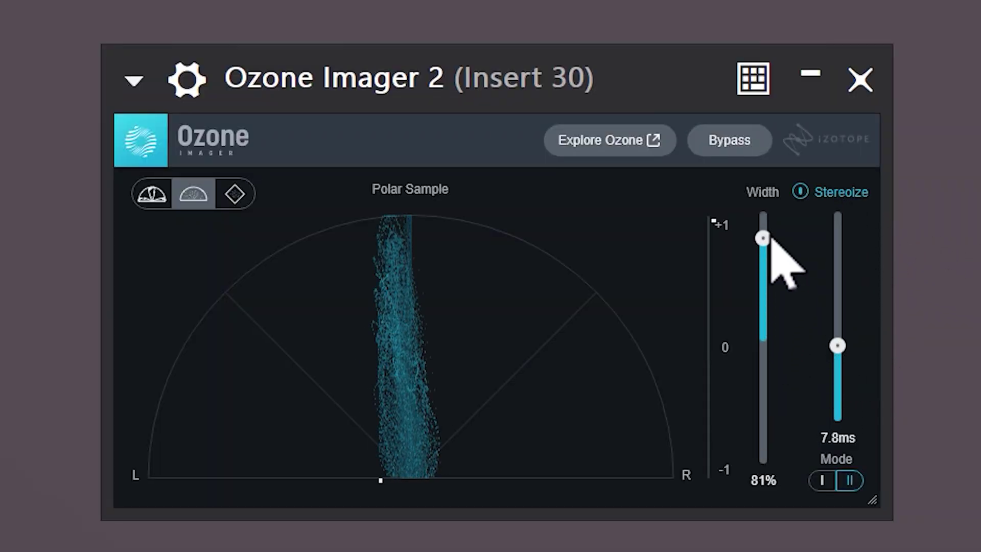
left_click_drag(763, 239, 763, 254)
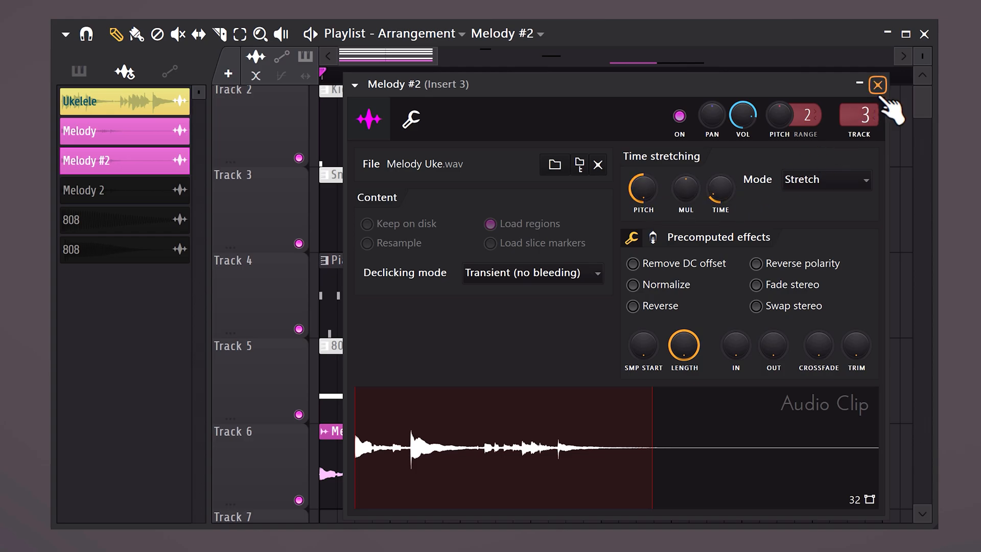
- Close the Melody #2 audio clip settings window
left_click(878, 84)
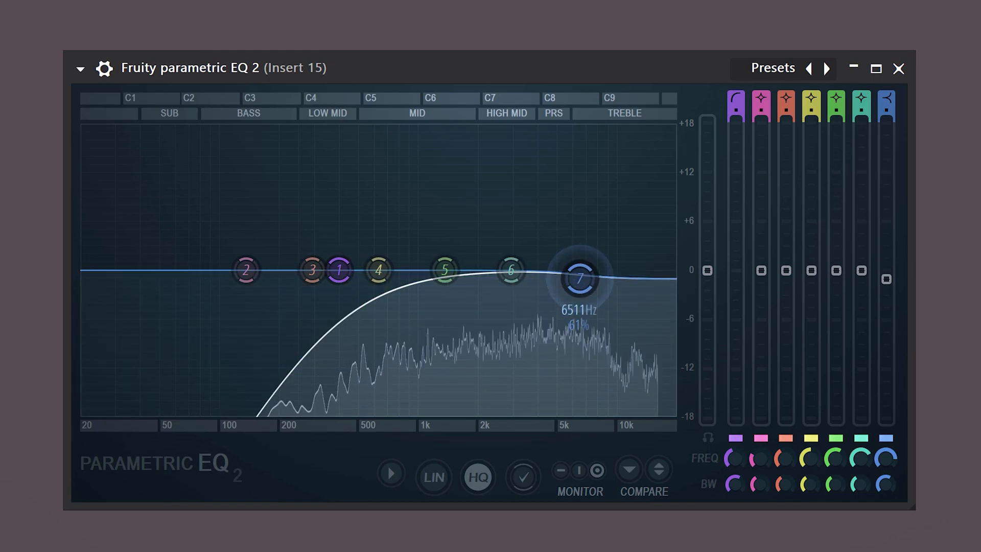
- Drag EQ band 7 into a gentle high shelf cut near 3.7 kHz
left_click_drag(582, 279, 536, 413)
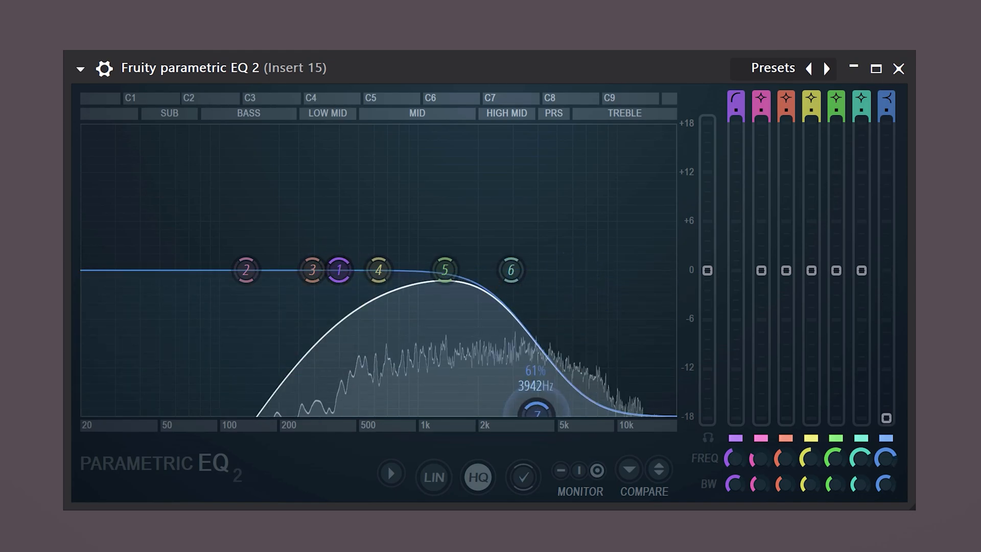
left_click_drag(536, 414, 530, 305)
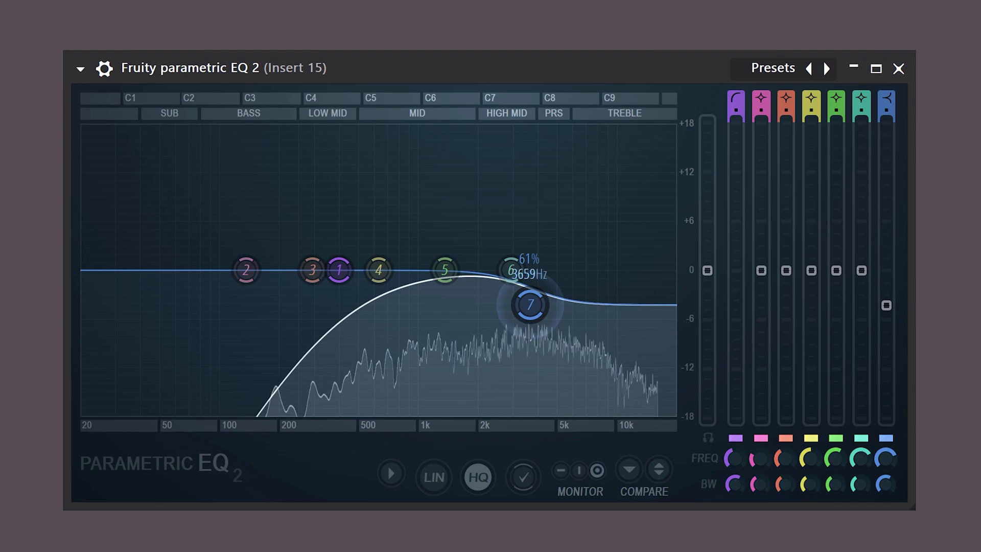
left_click_drag(529, 305, 533, 328)
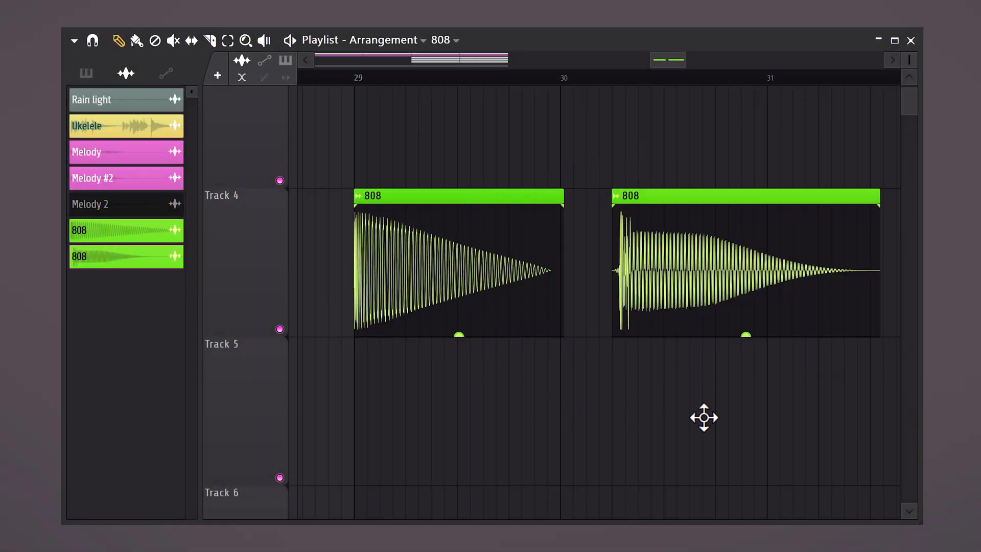
- Slide the second 808 clip over the first on Track 4 and lower the crossfade level
left_click_drag(744, 262, 513, 416)
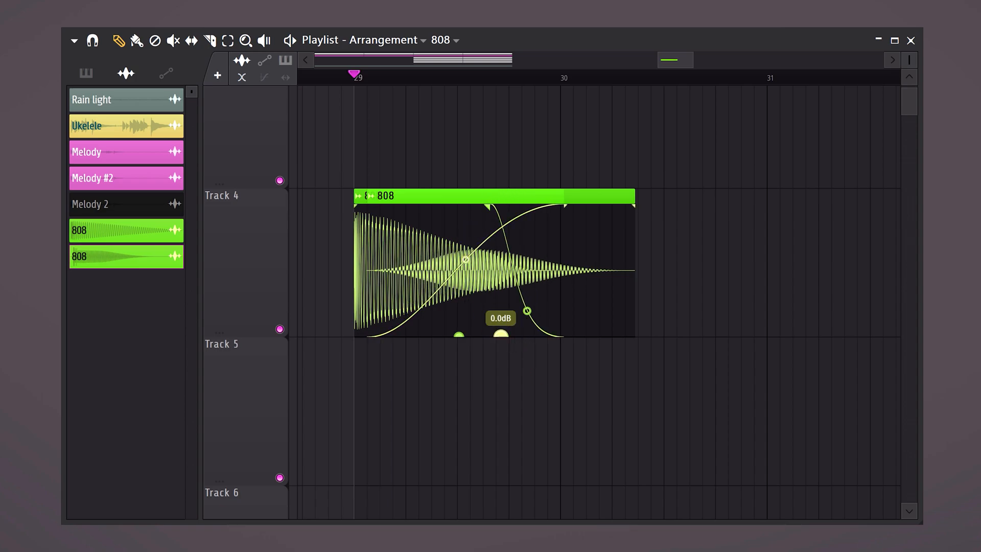
left_click_drag(527, 310, 527, 319)
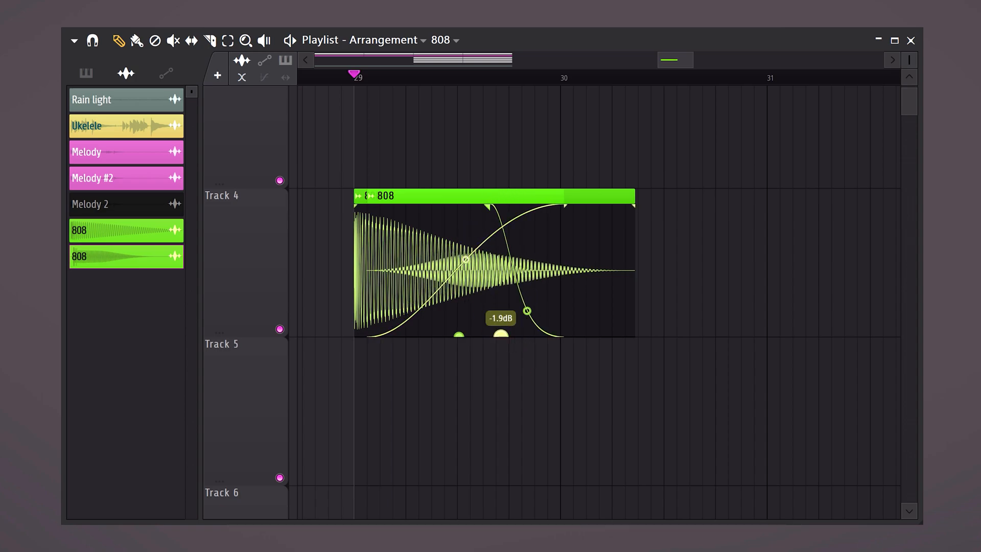